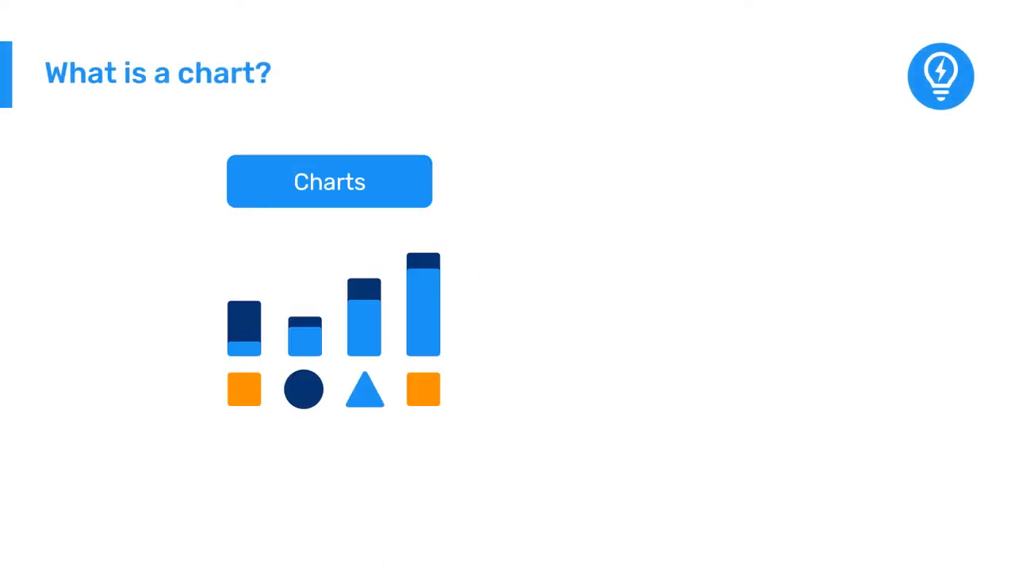
Search the apps menu for the Data Visualizer app.
{"action": "left_click", "coordinate": [330, 181]}
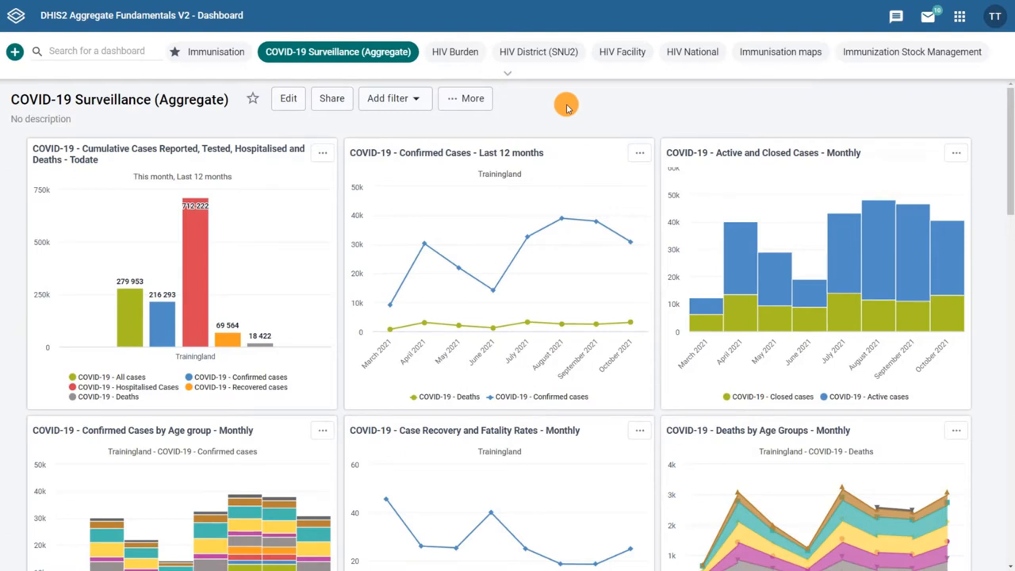
{"action": "left_click", "coordinate": [958, 15]}
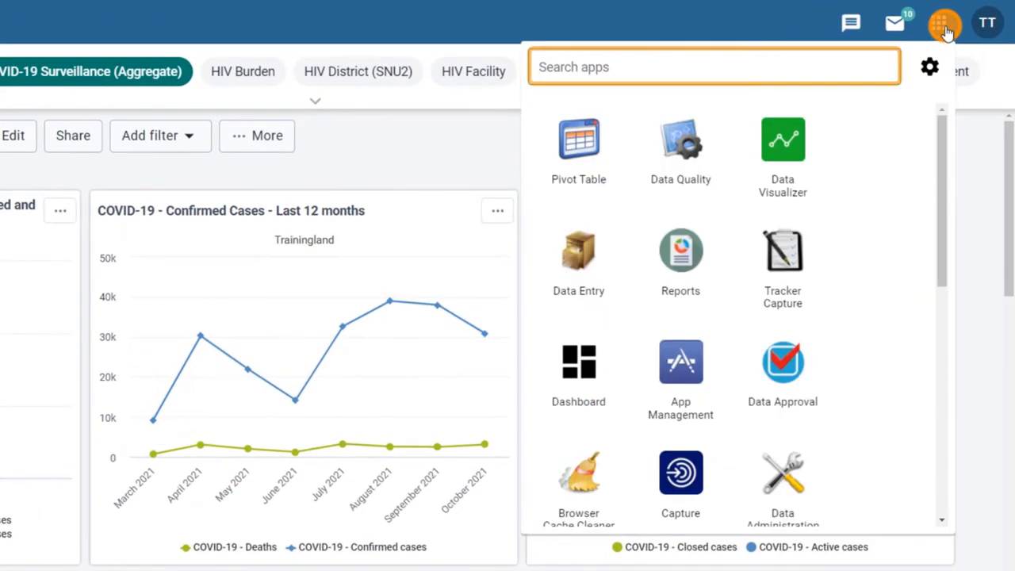
{"action": "type", "text": "D"}
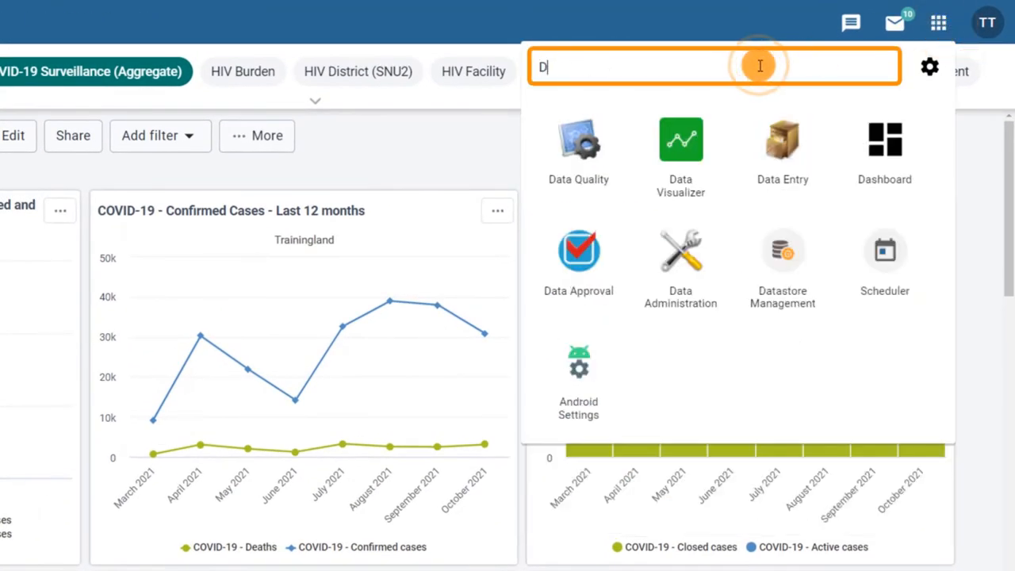
{"action": "type", "text": "ata Vi"}
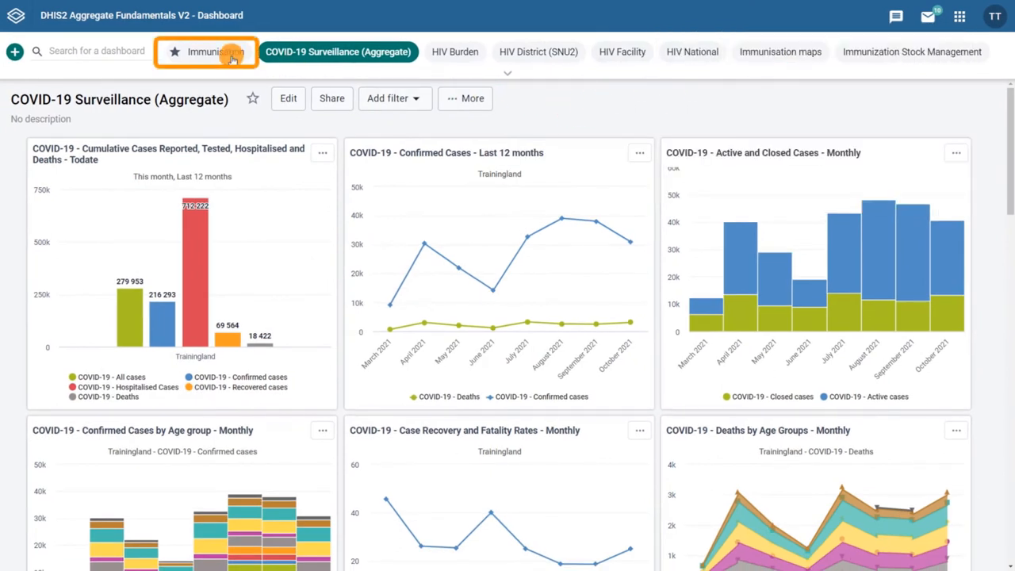
Switch to the Immunisation dashboard and scroll down to the AEFI cases - last 12 months chart.
{"action": "left_click", "coordinate": [215, 51]}
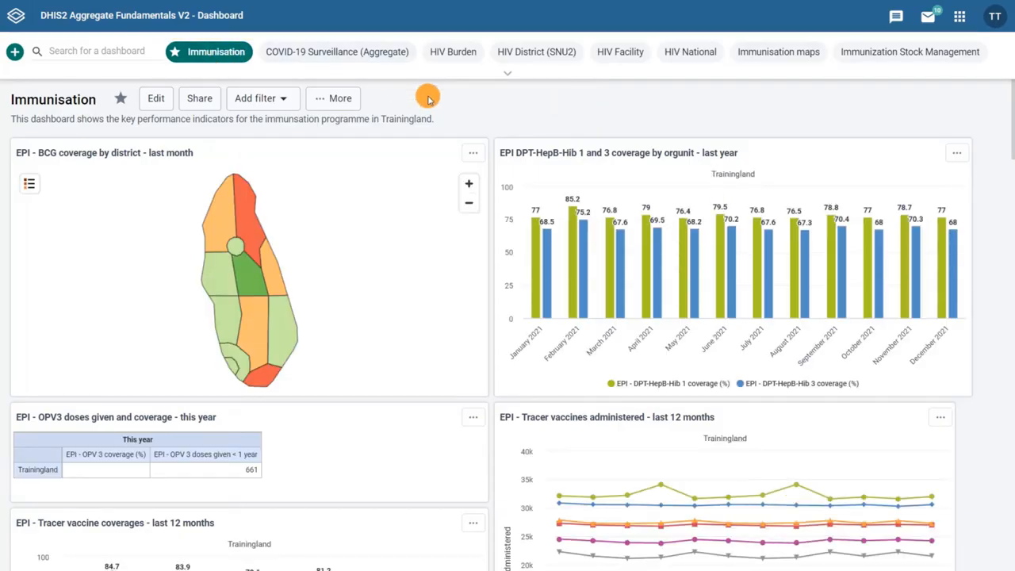
{"action": "scroll", "scroll_direction": "down", "scroll_amount": 3}
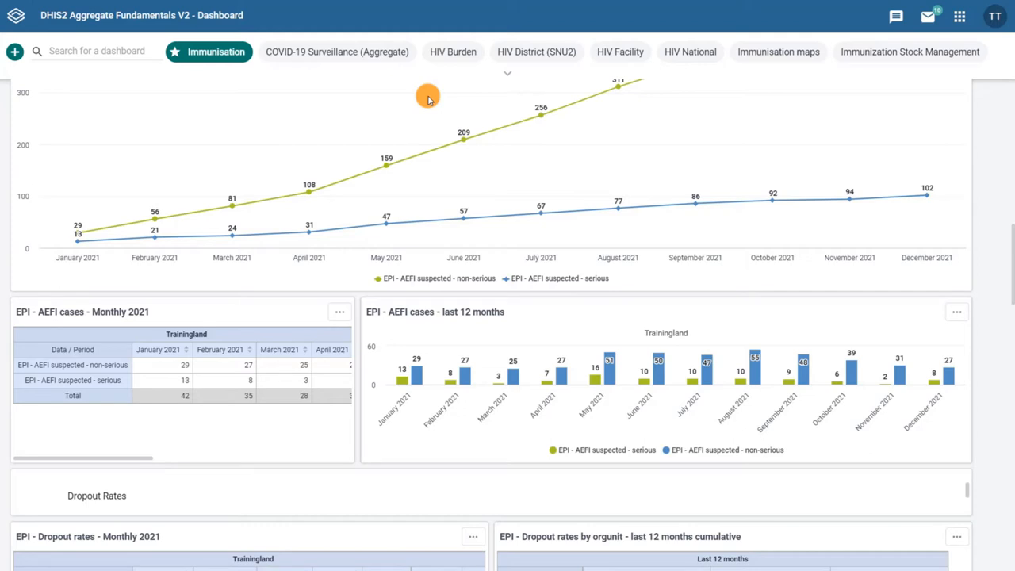
{"action": "scroll", "scroll_direction": "down", "scroll_amount": 3}
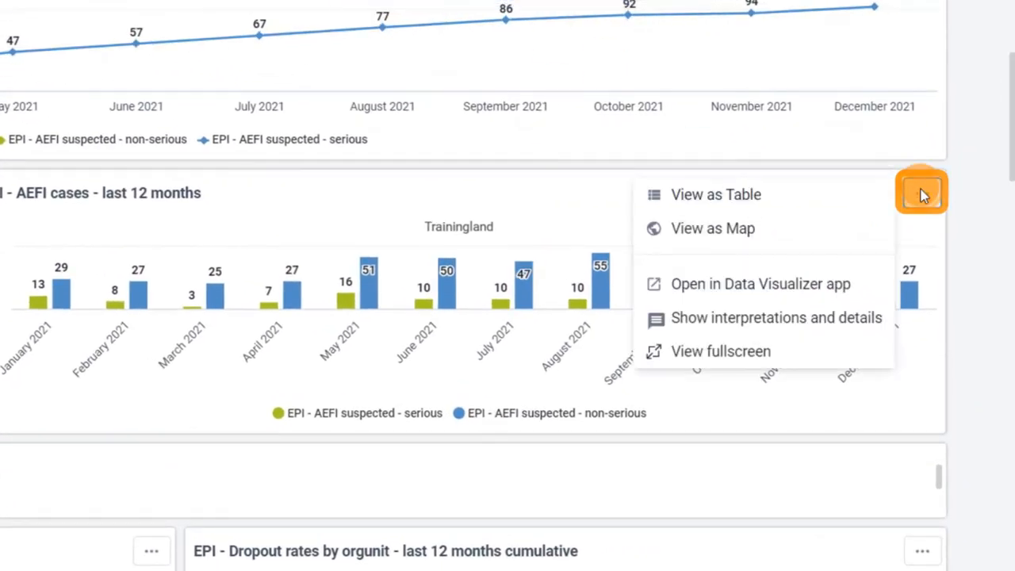
{"action": "mouse_move", "coordinate": [812, 284]}
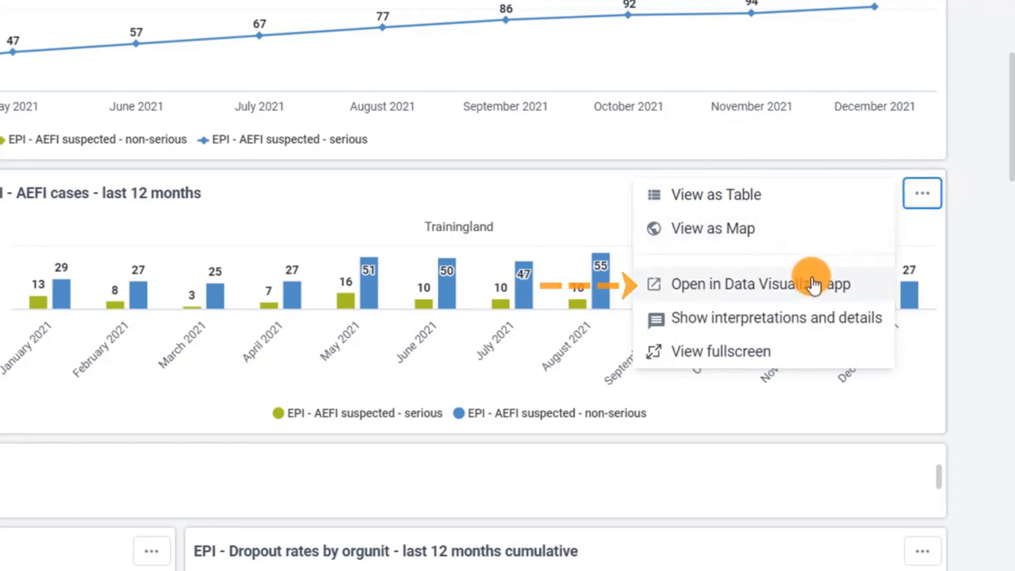
Open the AEFI cases - last 12 months column chart in Data Visualizer for editing.
{"action": "left_click", "coordinate": [760, 284]}
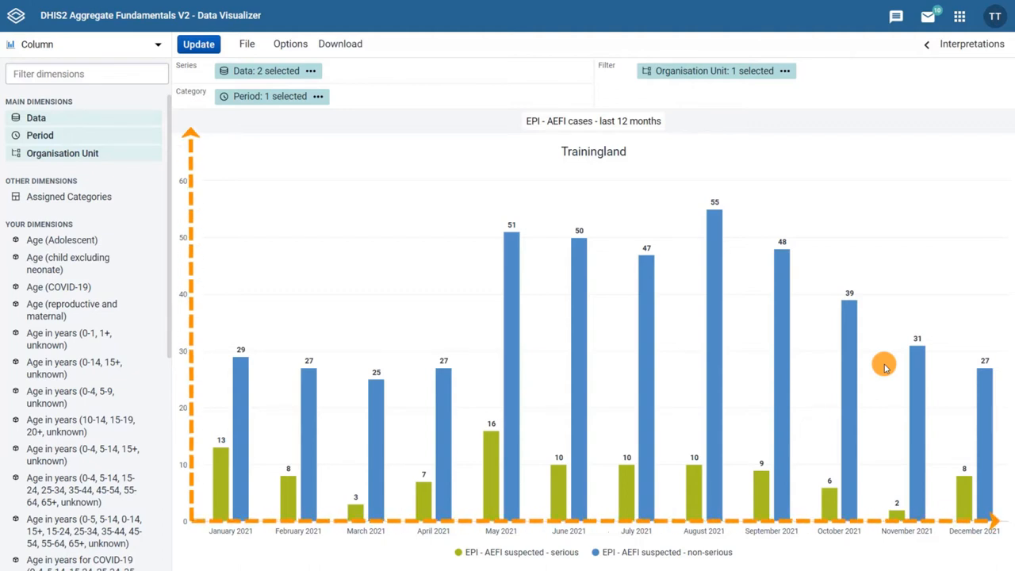
{"action": "left_click", "coordinate": [714, 70]}
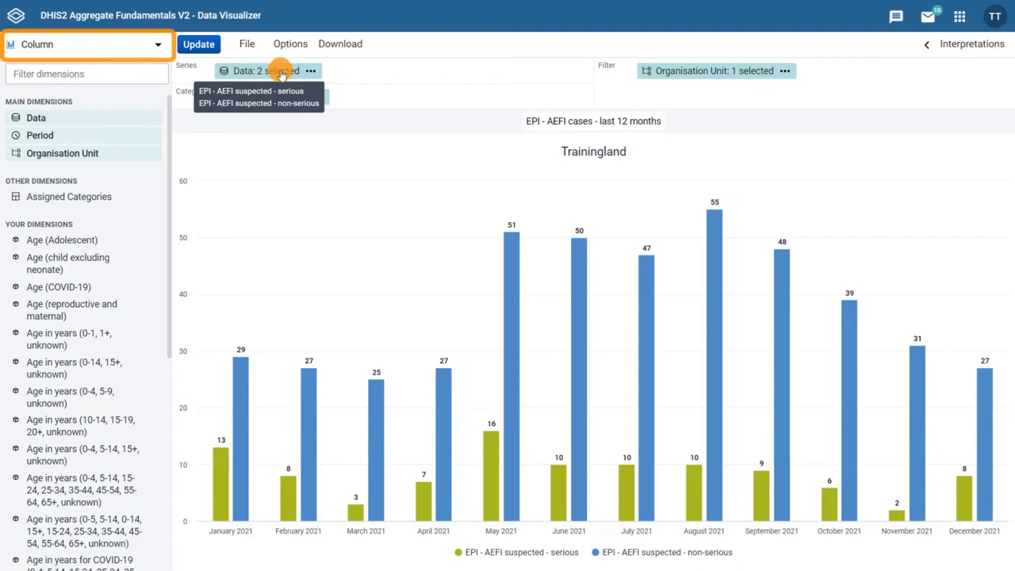
Change the visualization type from Column to Bar.
{"action": "left_click", "coordinate": [155, 44]}
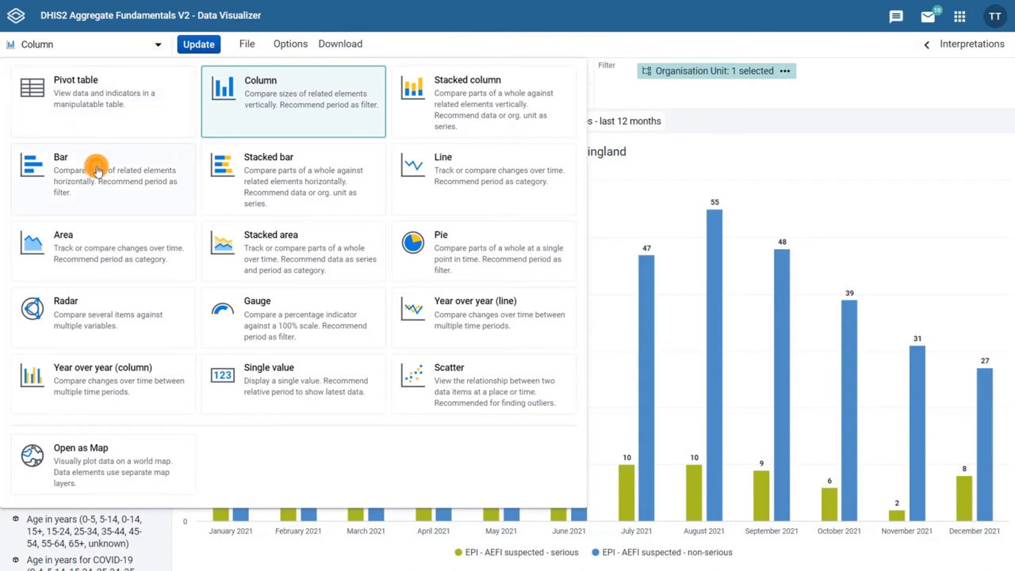
{"action": "left_click", "coordinate": [60, 157]}
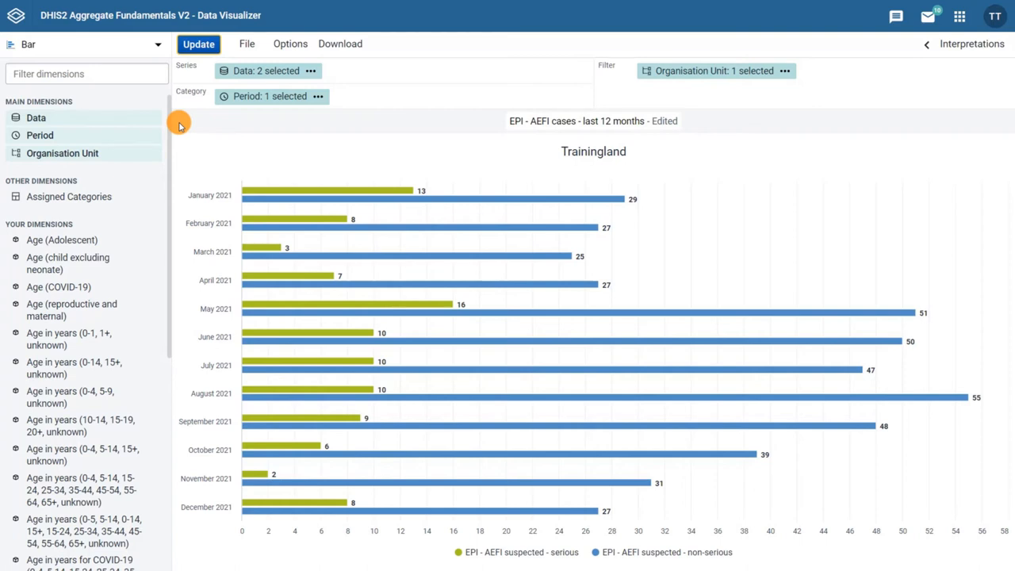
{"action": "mouse_move", "coordinate": [168, 127]}
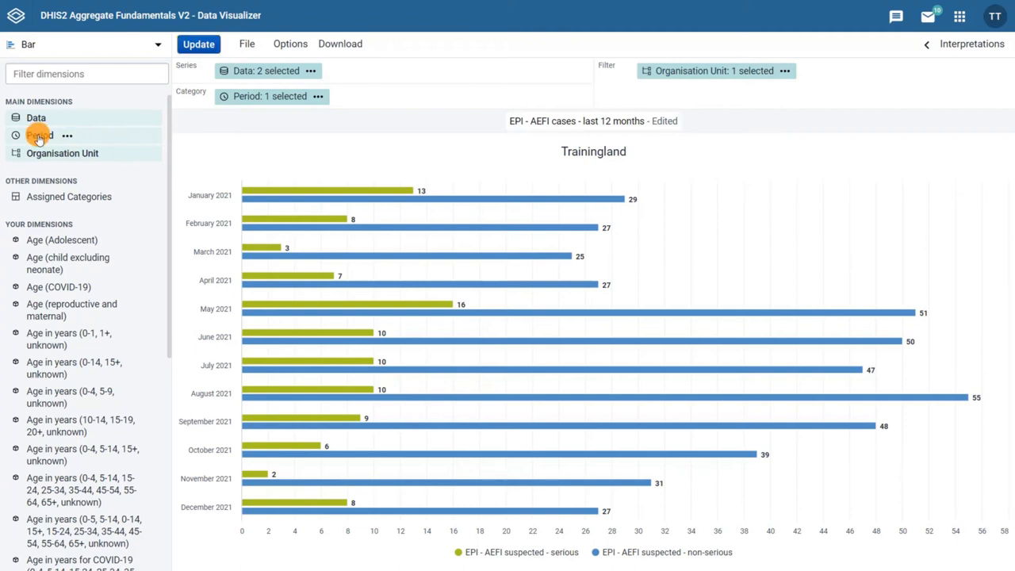
Replace the Last 12 months period with Last 6 months and update the chart.
{"action": "left_click", "coordinate": [39, 135]}
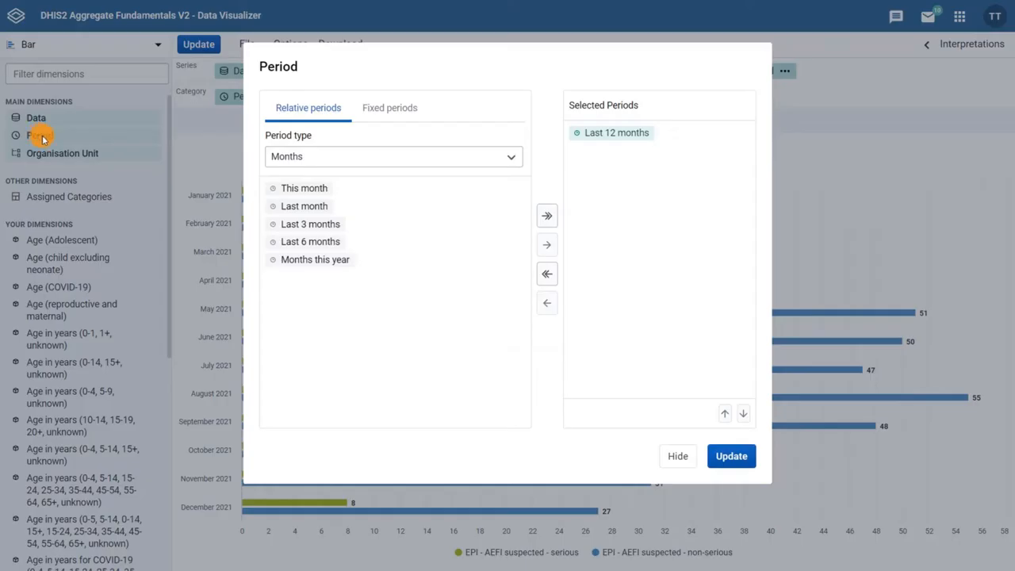
{"action": "left_click", "coordinate": [548, 273]}
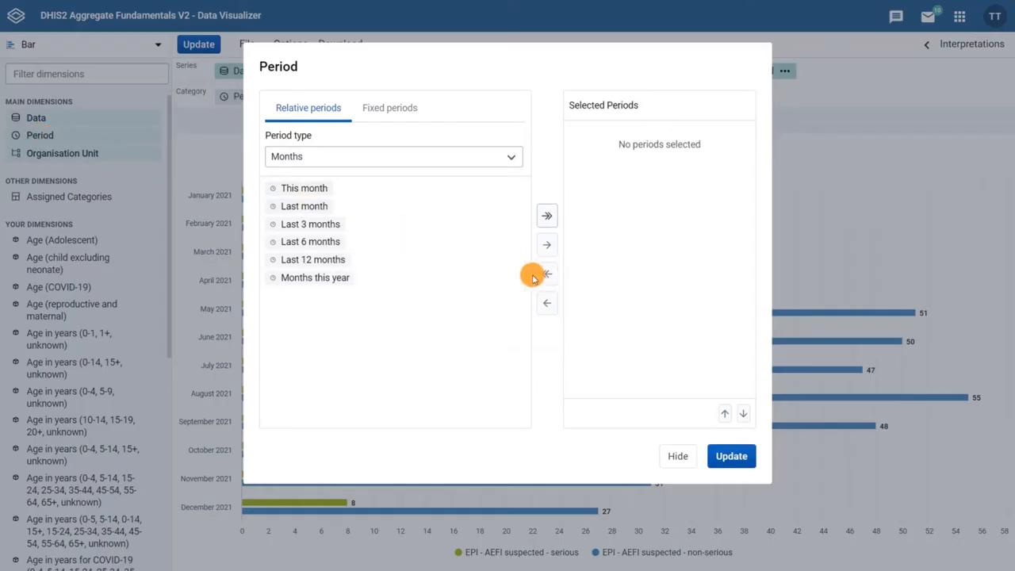
{"action": "left_click", "coordinate": [547, 273]}
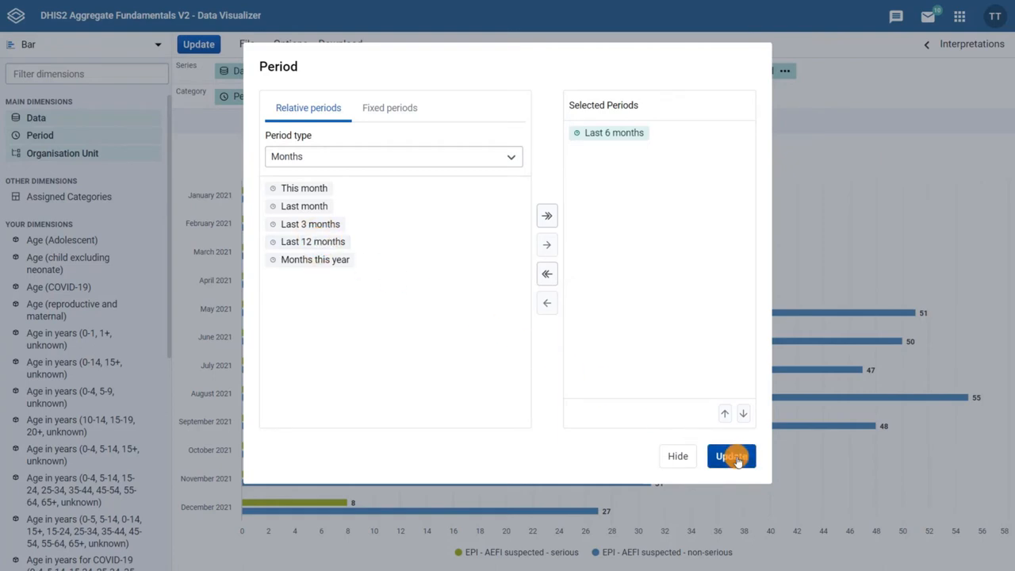
{"action": "left_click", "coordinate": [730, 457]}
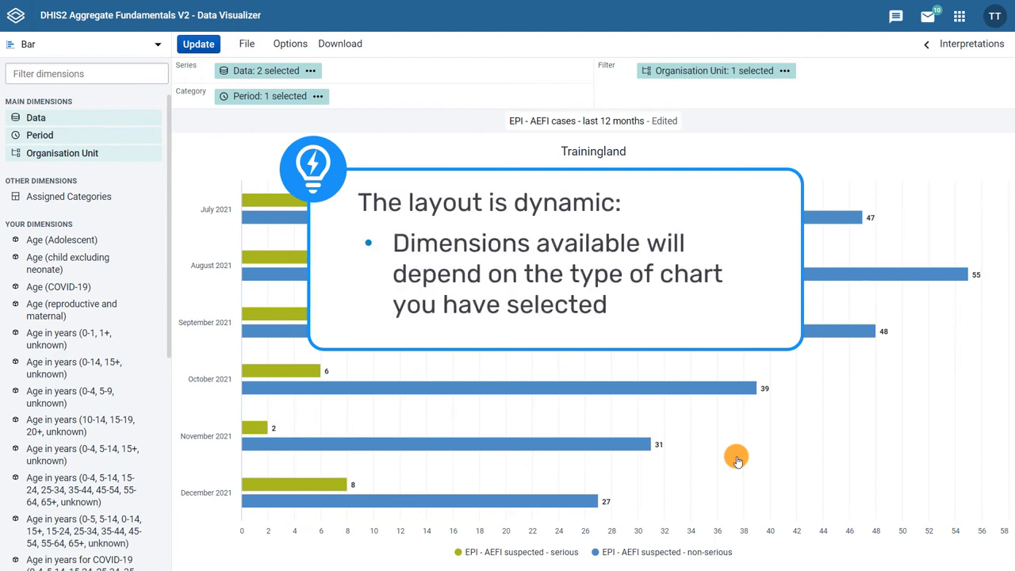
{"action": "left_click", "coordinate": [79, 44]}
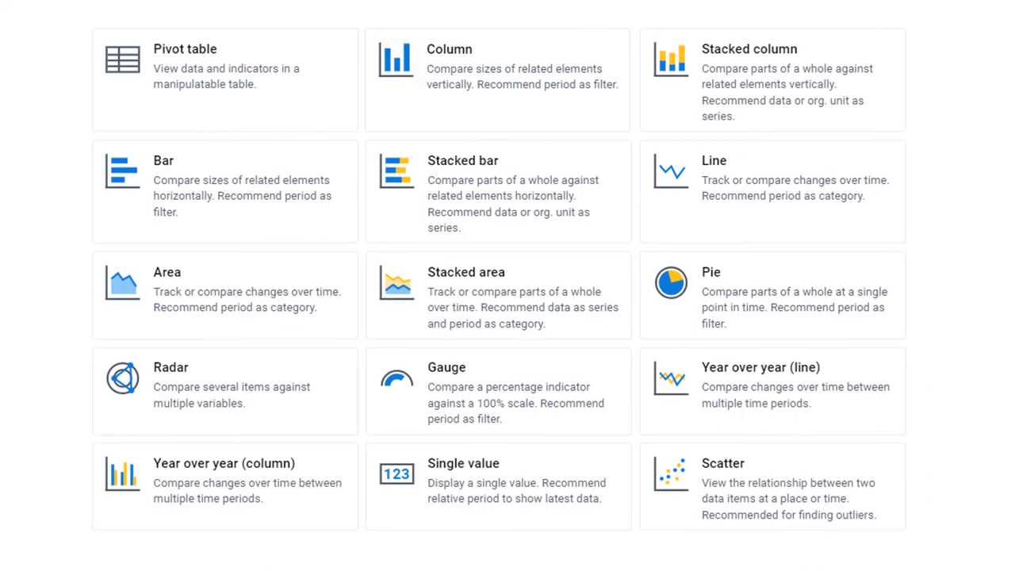
{"action": "left_click", "coordinate": [497, 80]}
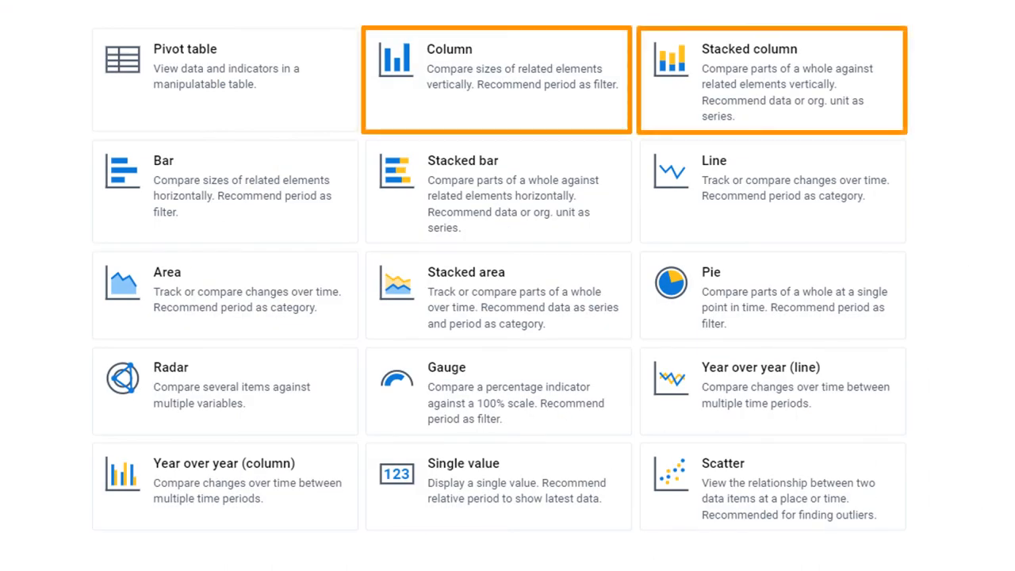
{"action": "left_click", "coordinate": [225, 190]}
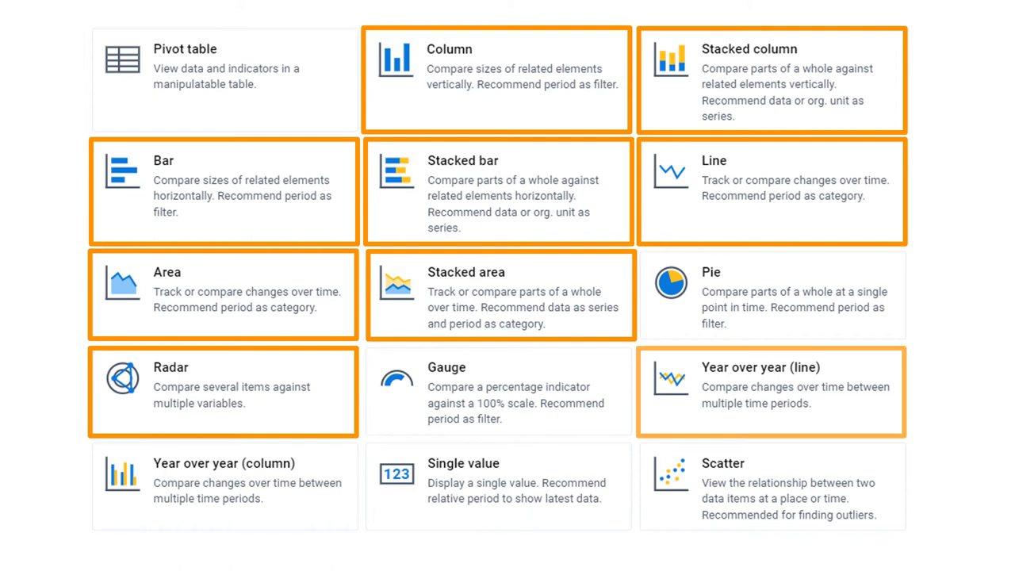
{"action": "left_click", "coordinate": [224, 190]}
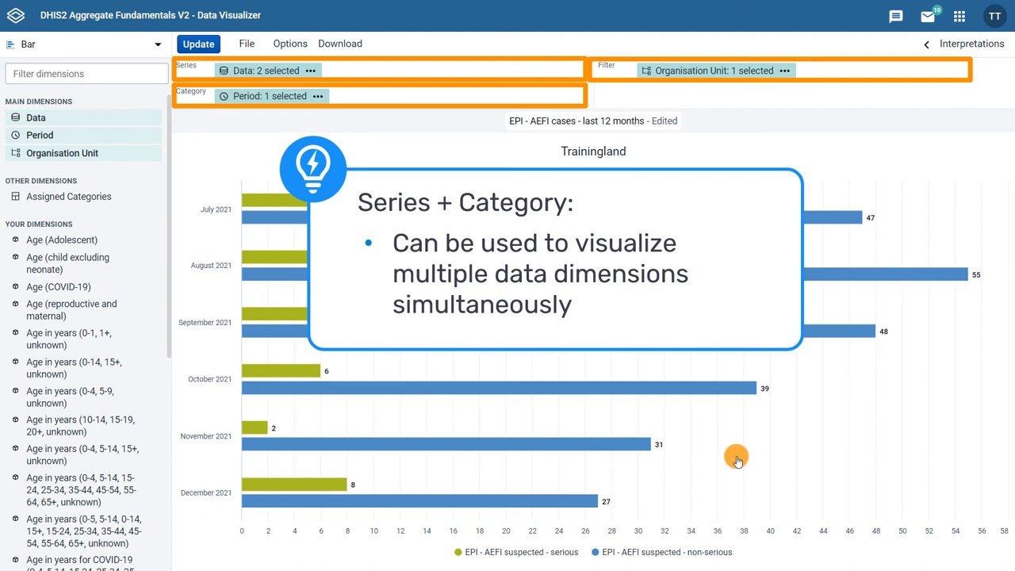
{"action": "left_click", "coordinate": [82, 45]}
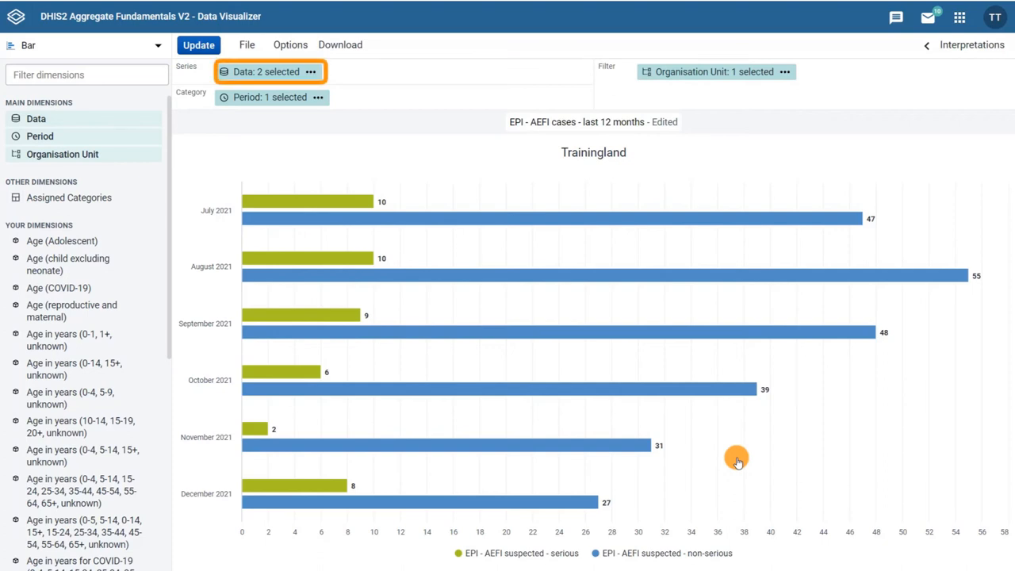
Swap Data and Period between Series and Category and redraw the chart.
{"action": "left_click", "coordinate": [270, 97]}
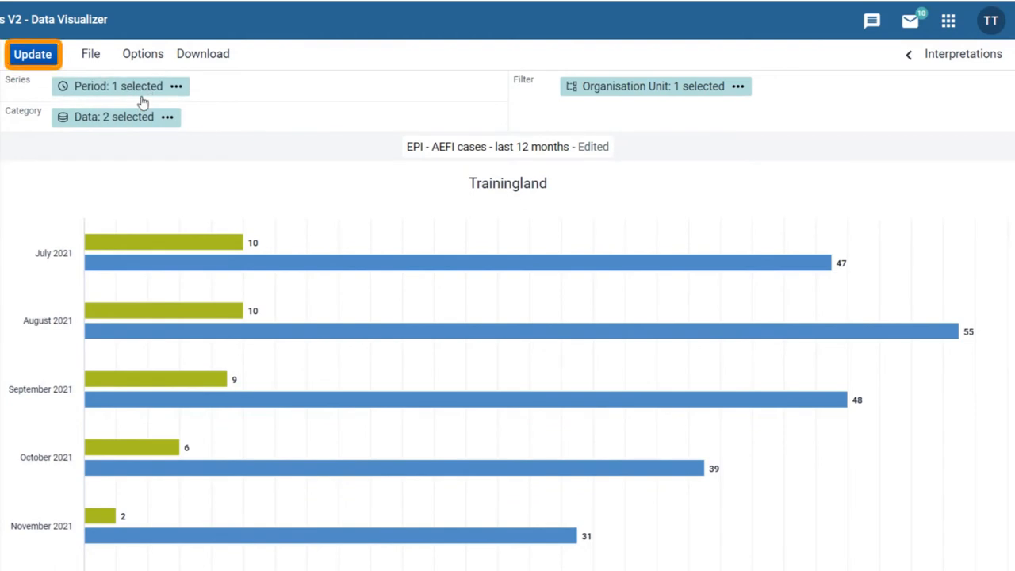
{"action": "left_click", "coordinate": [32, 54]}
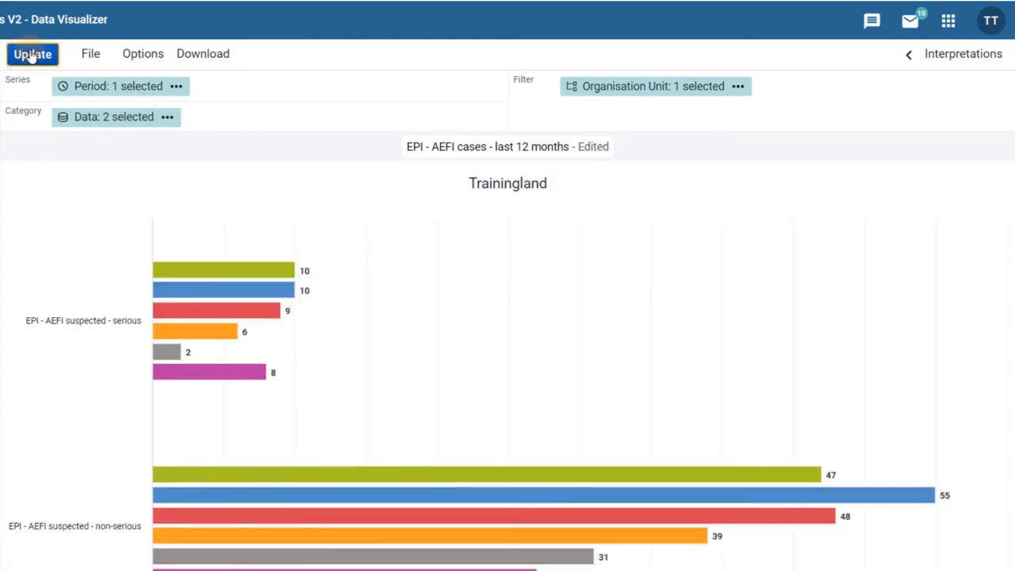
{"action": "left_click", "coordinate": [31, 54]}
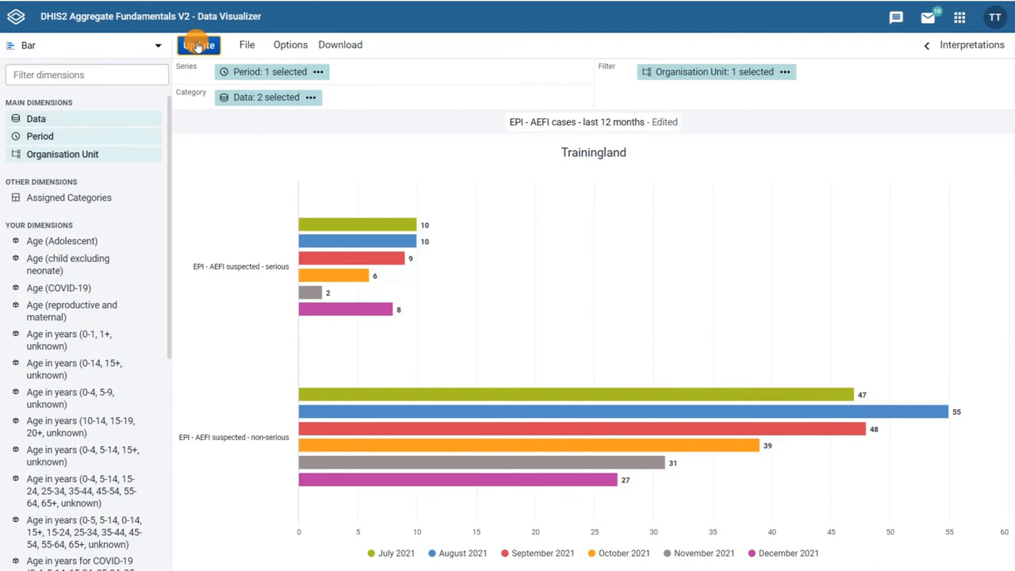
{"action": "mouse_move", "coordinate": [290, 44]}
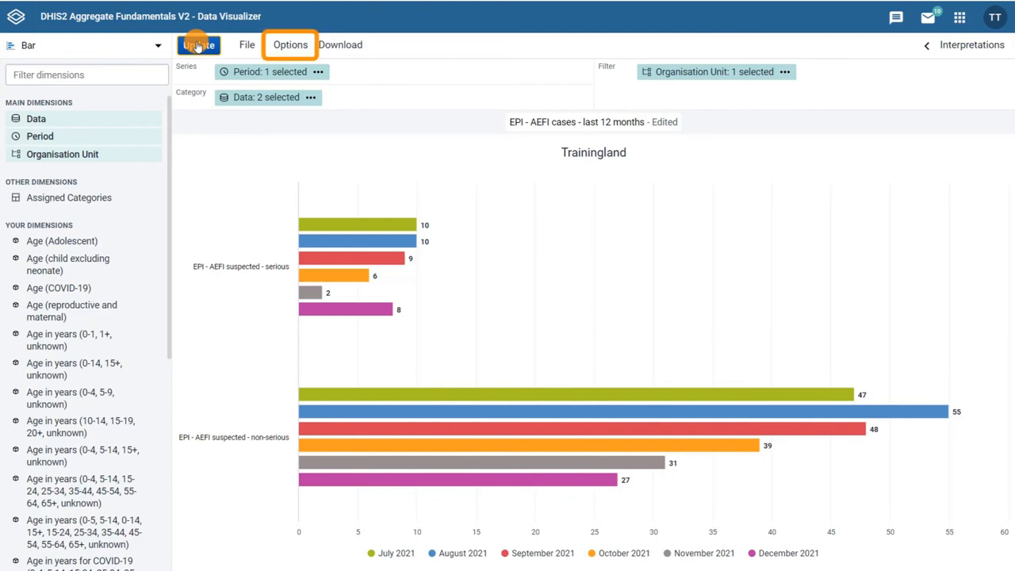
Set horizontal axis labels to Regular, bold, red, choose the Bright colour set and update.
{"action": "left_click", "coordinate": [290, 45]}
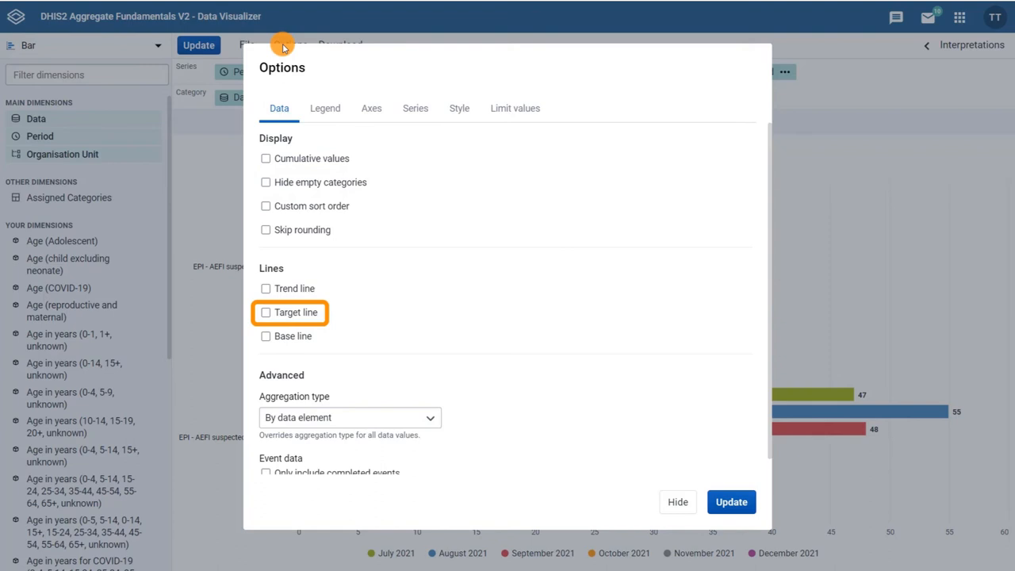
{"action": "mouse_move", "coordinate": [291, 288]}
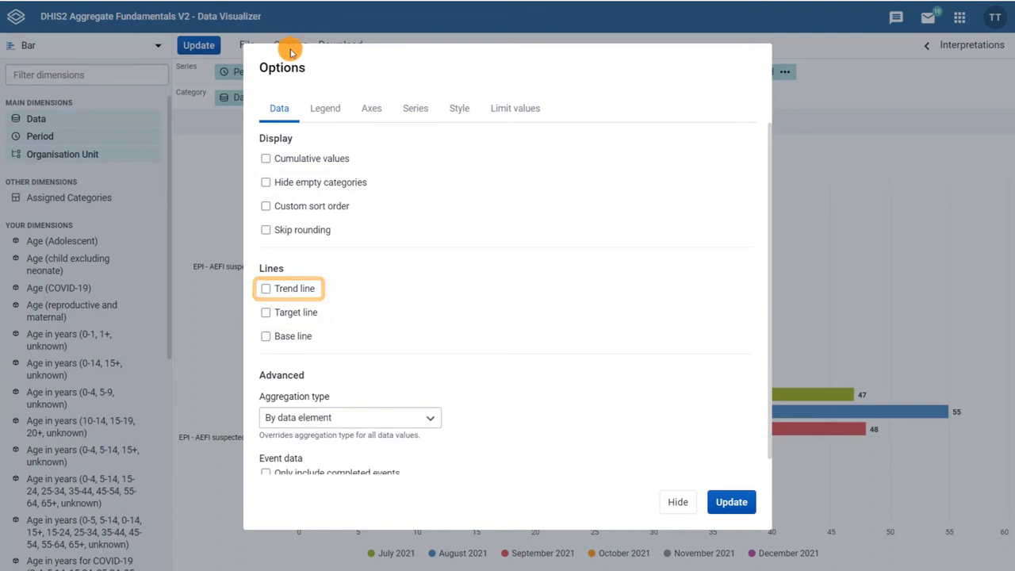
{"action": "left_click", "coordinate": [371, 107]}
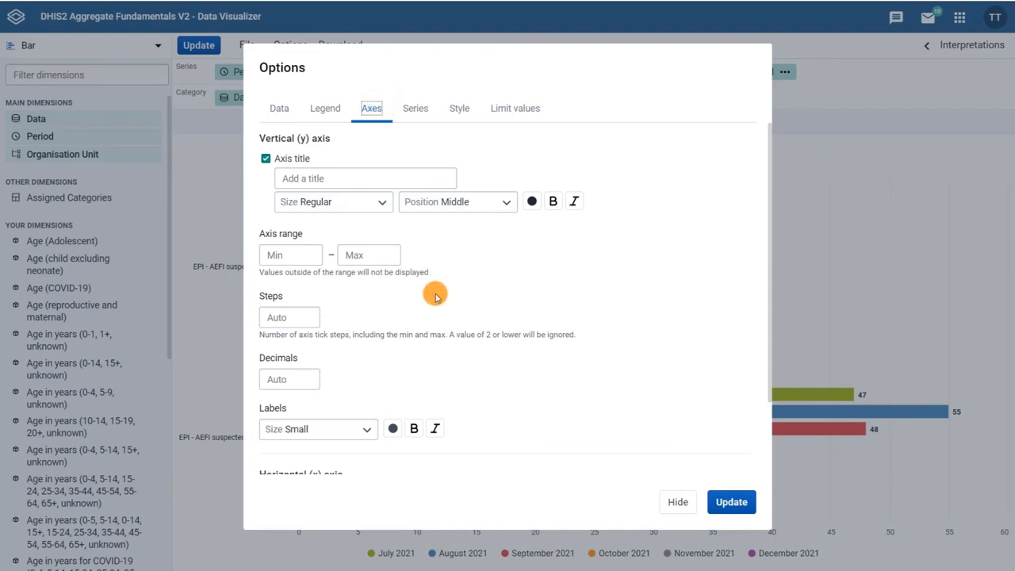
{"action": "scroll", "scroll_direction": "down", "scroll_amount": 3}
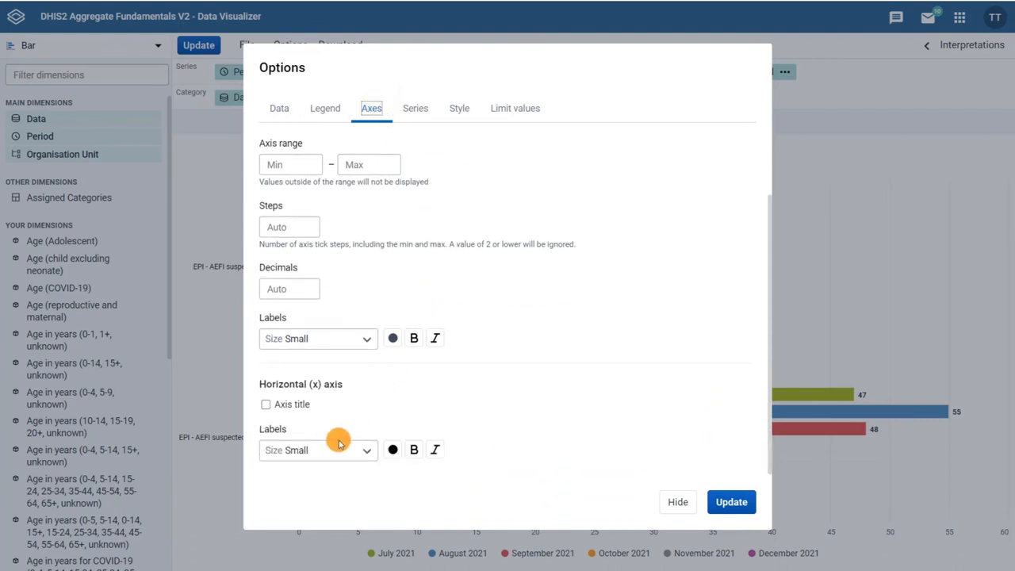
{"action": "left_click", "coordinate": [317, 450]}
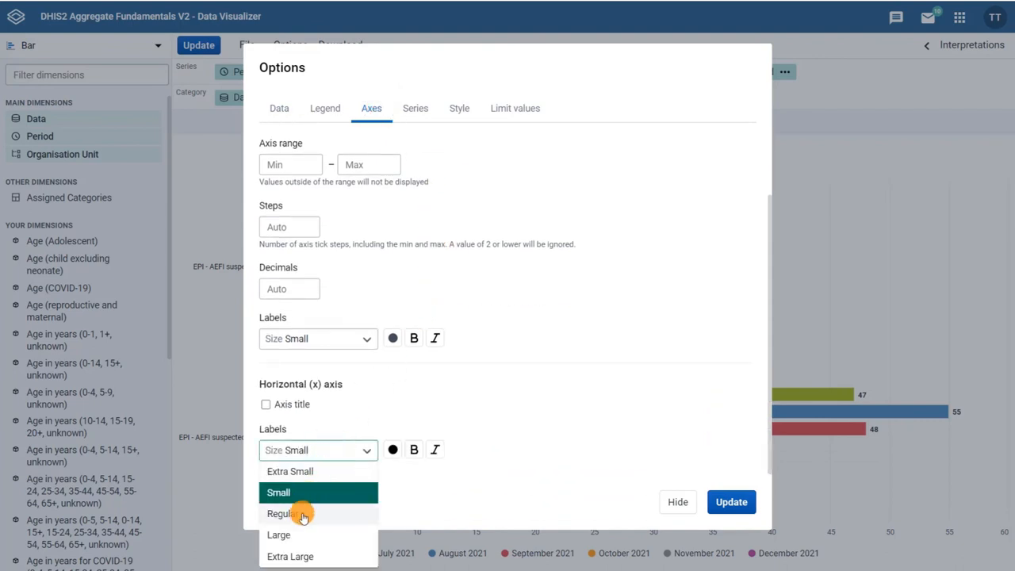
{"action": "left_click", "coordinate": [282, 514]}
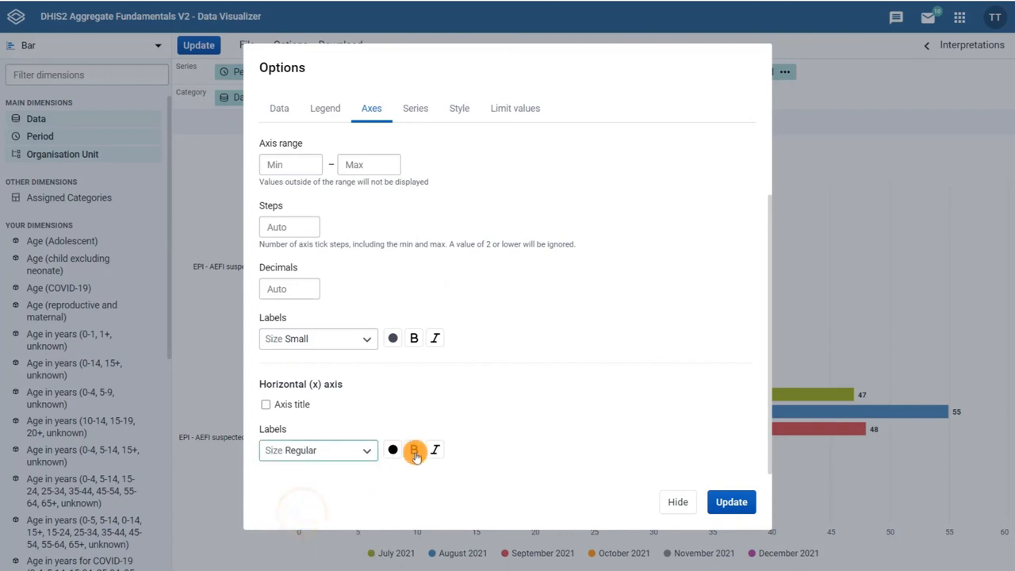
{"action": "left_click", "coordinate": [416, 451]}
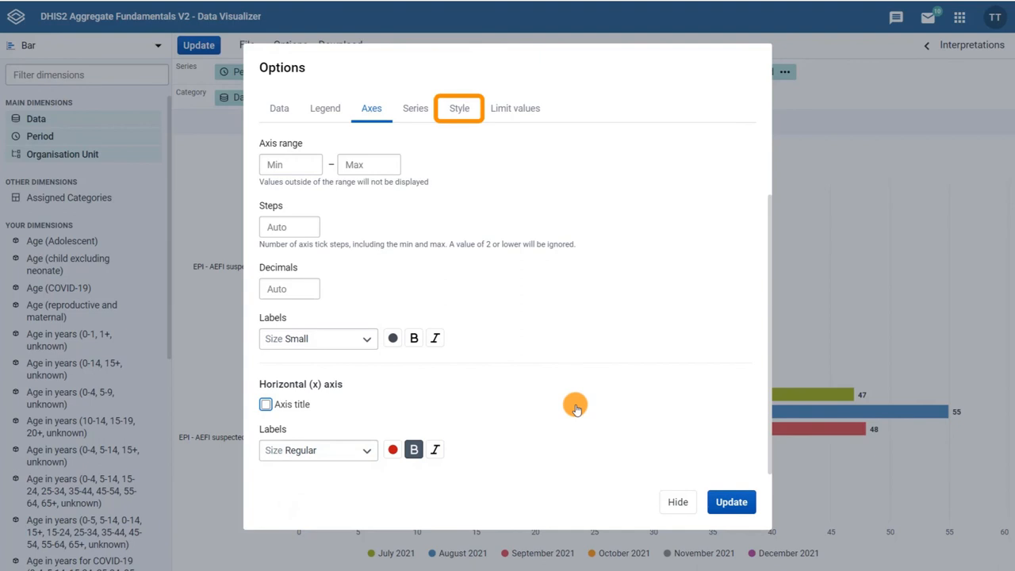
{"action": "left_click", "coordinate": [458, 108]}
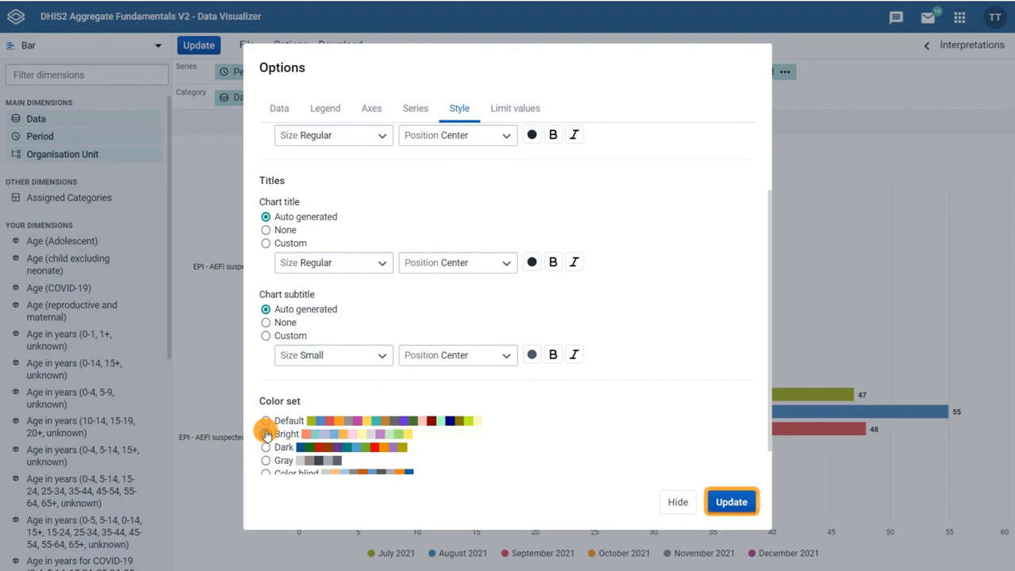
{"action": "left_click", "coordinate": [730, 502]}
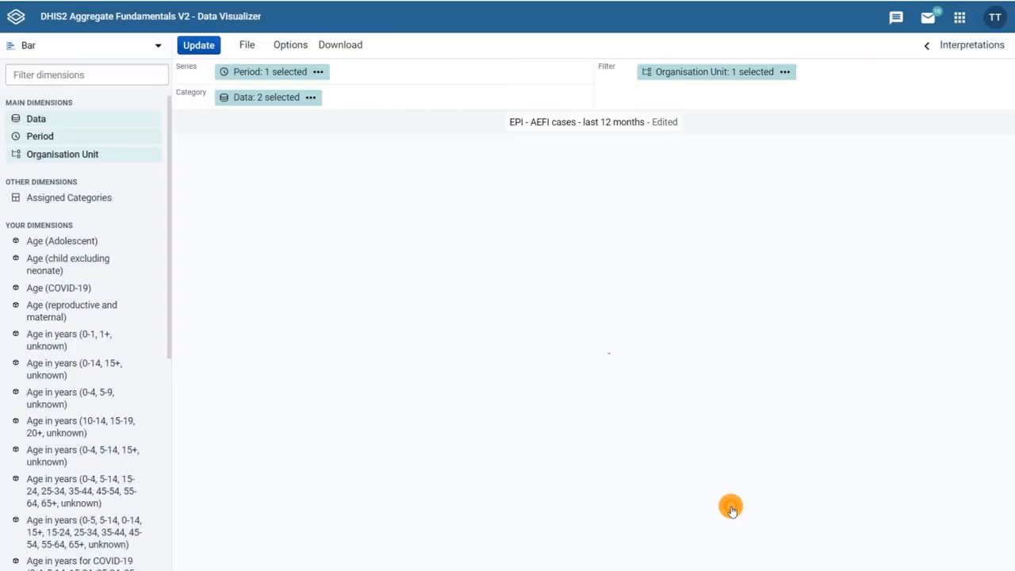
Review the File save options, then show the Download menu with image, PDF and data formats.
{"action": "left_click", "coordinate": [198, 45]}
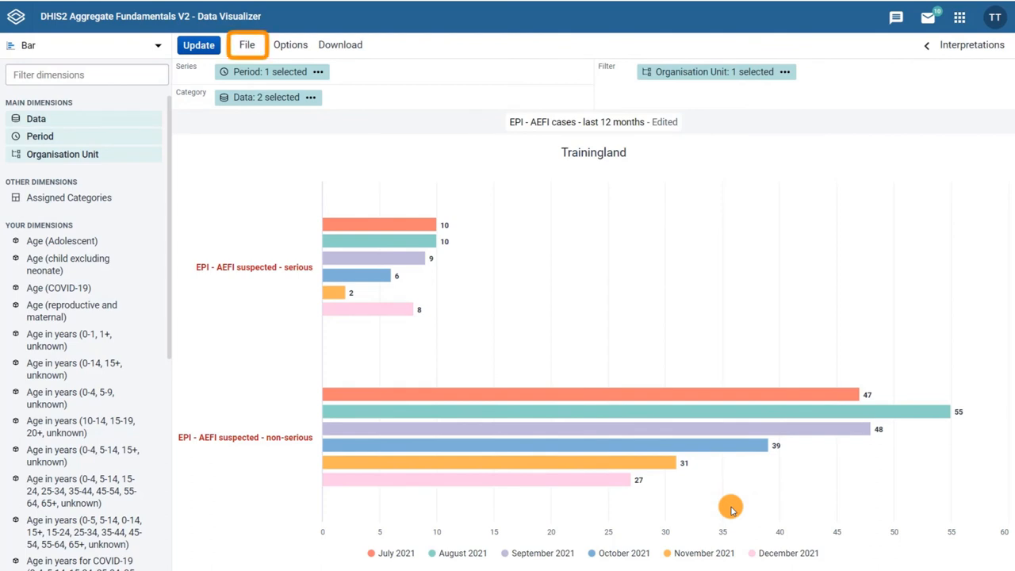
{"action": "mouse_move", "coordinate": [416, 205]}
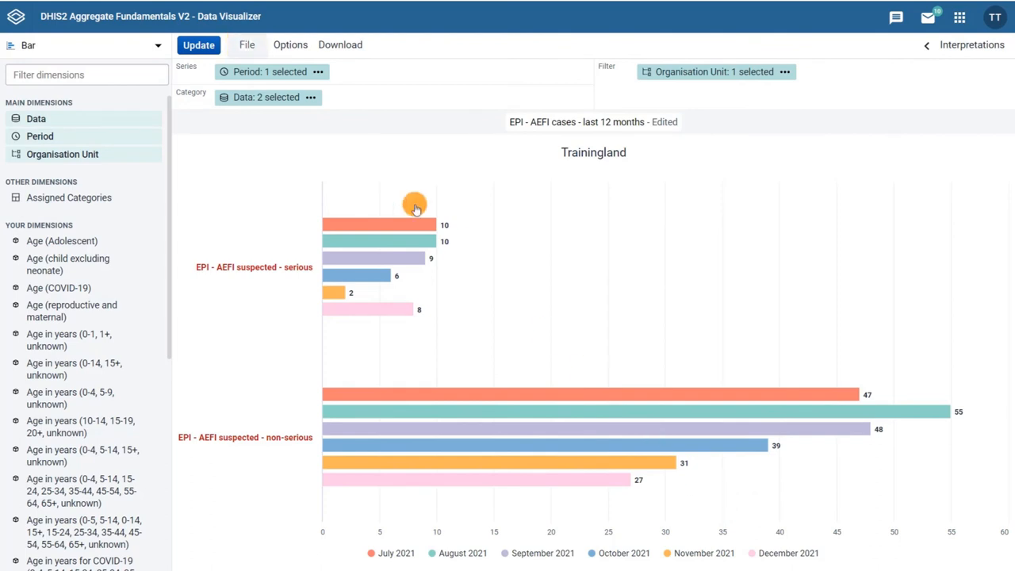
{"action": "left_click", "coordinate": [247, 45]}
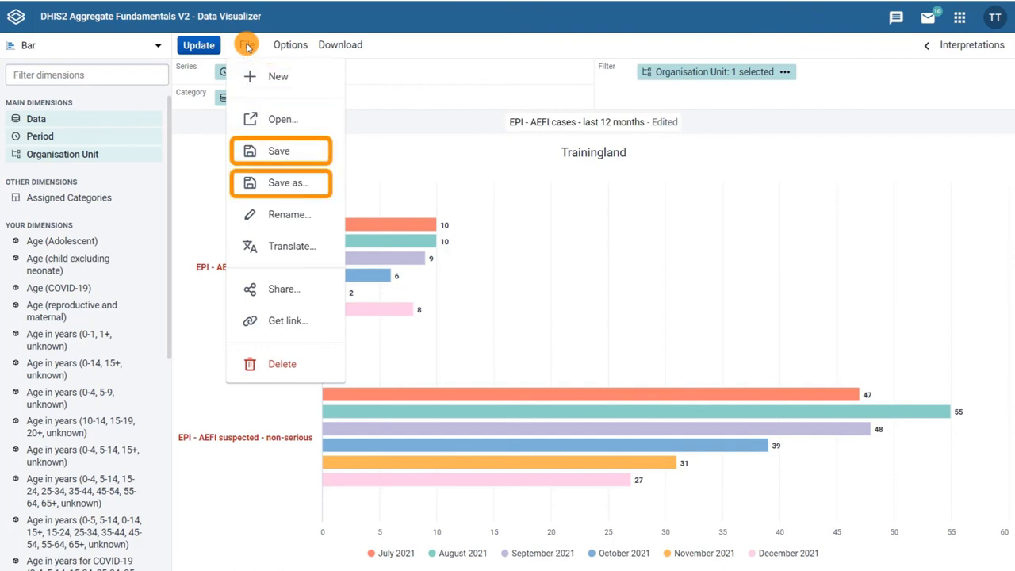
{"action": "mouse_move", "coordinate": [283, 288]}
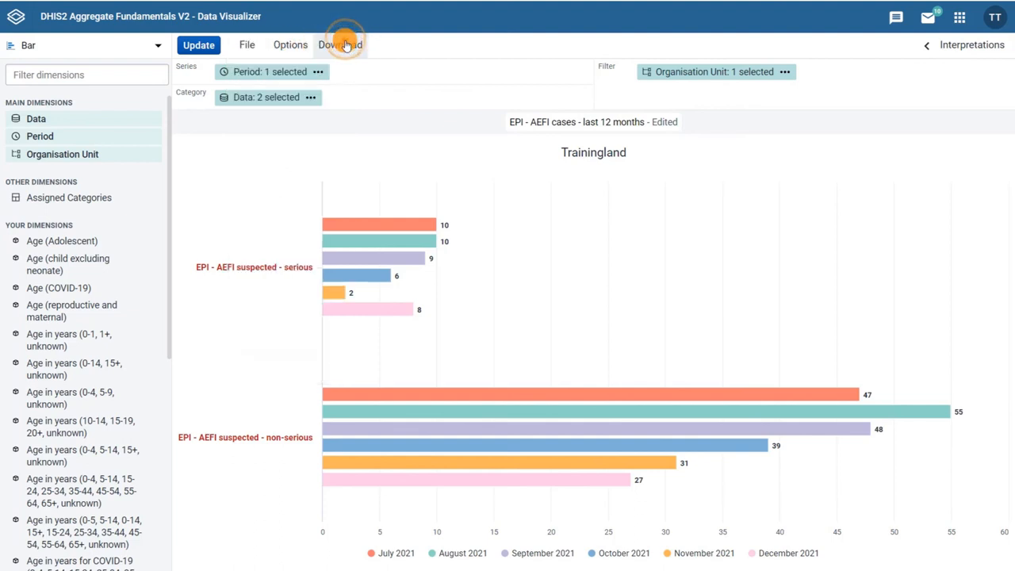
{"action": "left_click", "coordinate": [339, 44]}
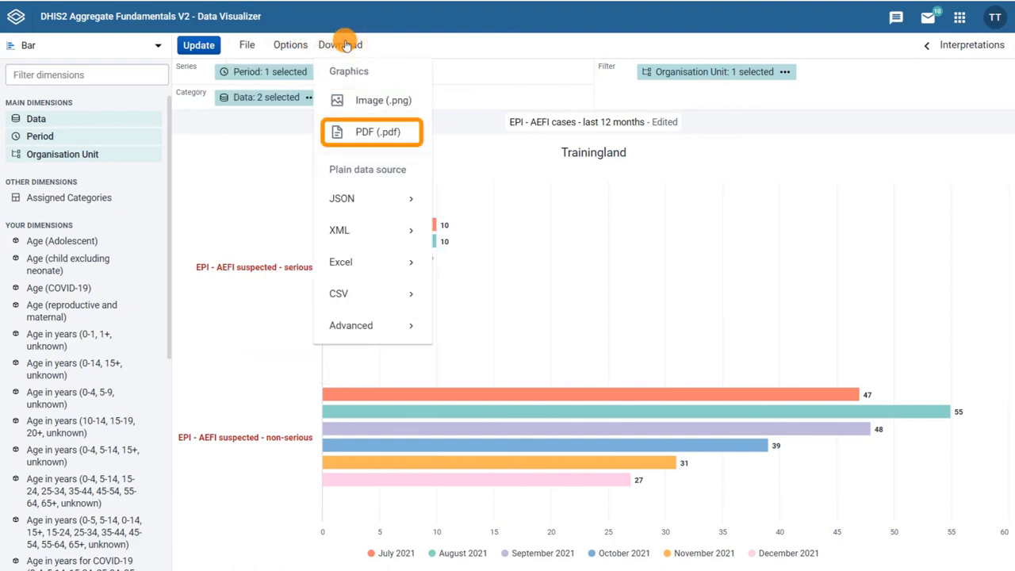